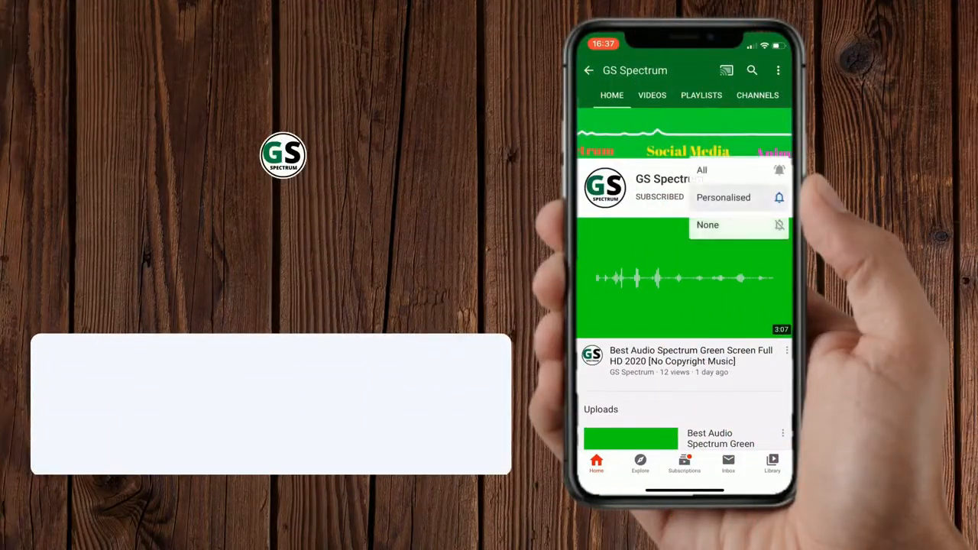
- Set GS Spectrum channel notifications to All and play the Chroma Key Green Screen - Audio Spectrum 2020 video
{"action": "left_click", "coordinate": [702, 169]}
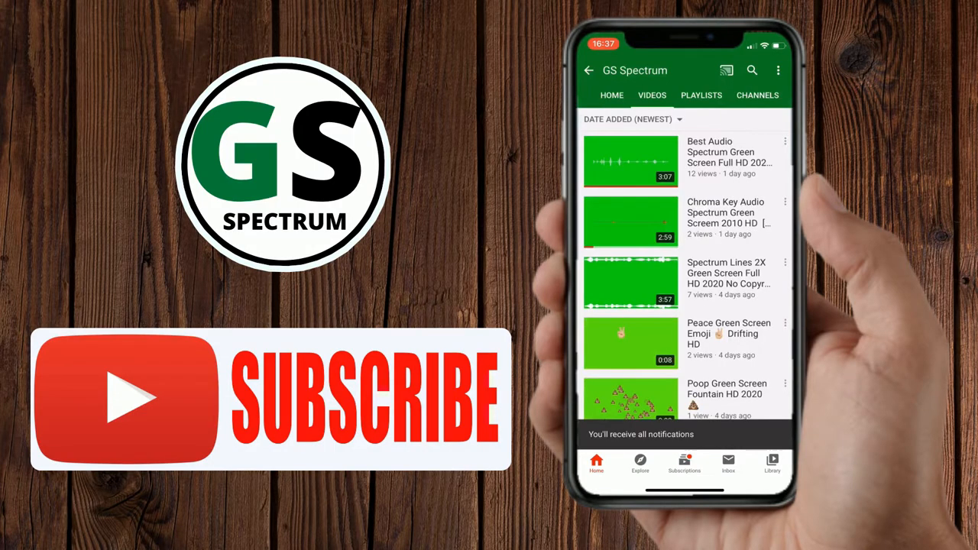
{"action": "scroll", "scroll_direction": "down", "scroll_amount": 3}
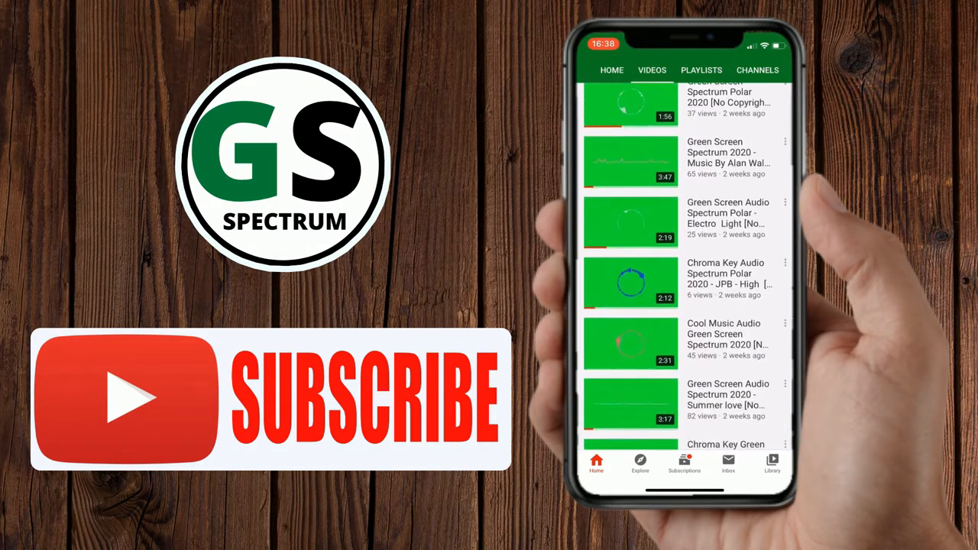
{"action": "scroll", "scroll_direction": "down", "scroll_amount": 3}
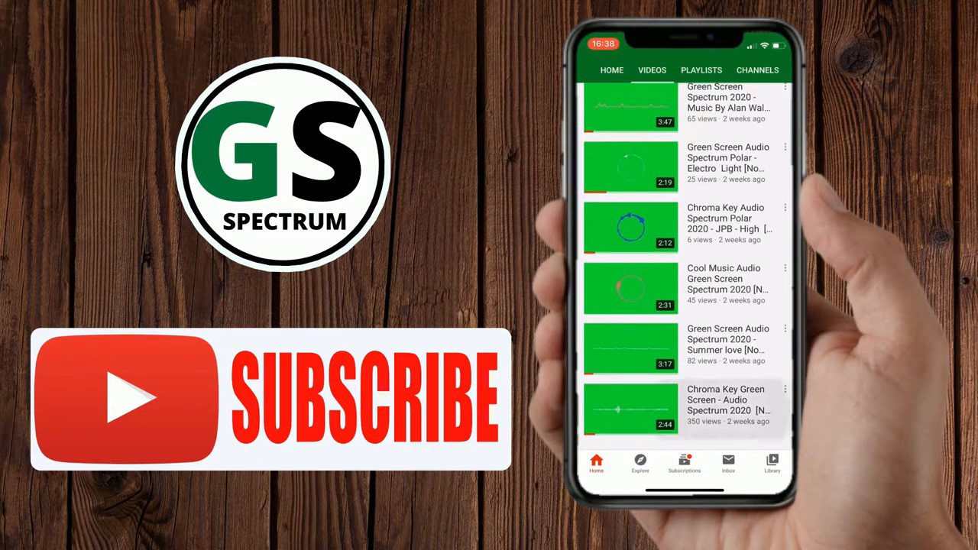
{"action": "left_click", "coordinate": [630, 409]}
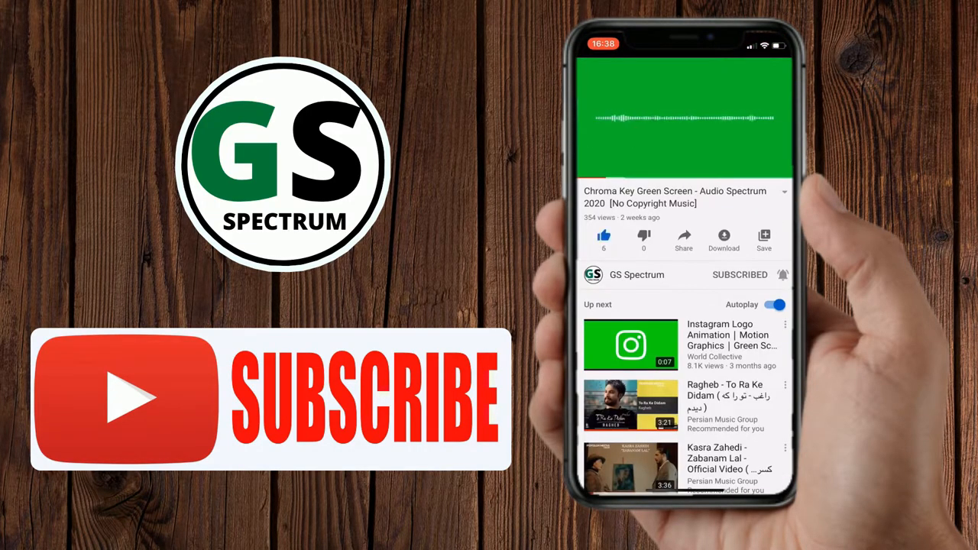